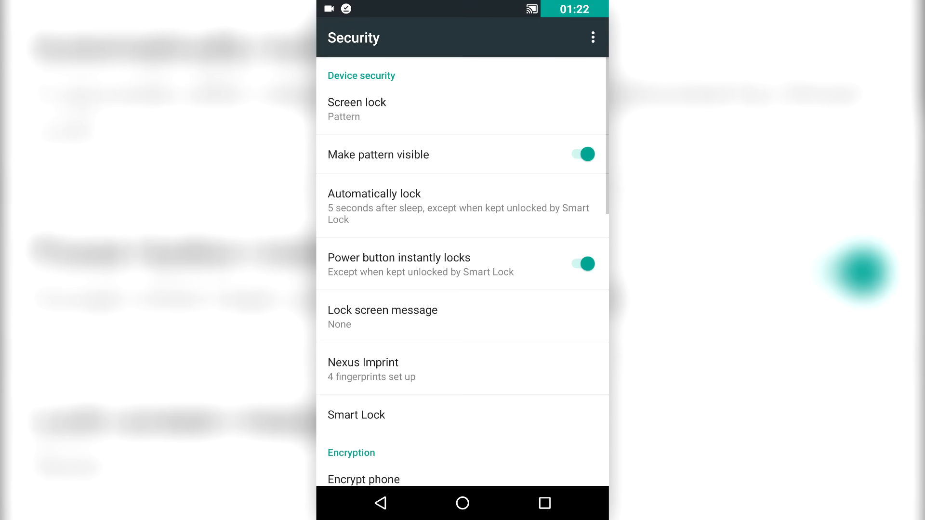
# Launch the newly installed Prisma app and grant it camera and video recording permission.
pyautogui.scroll(-3)
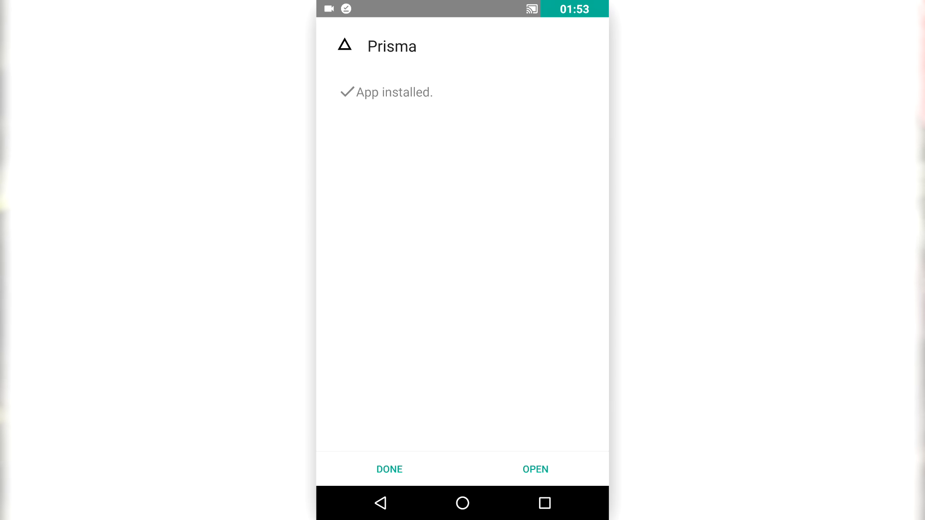
pyautogui.click(534, 469)
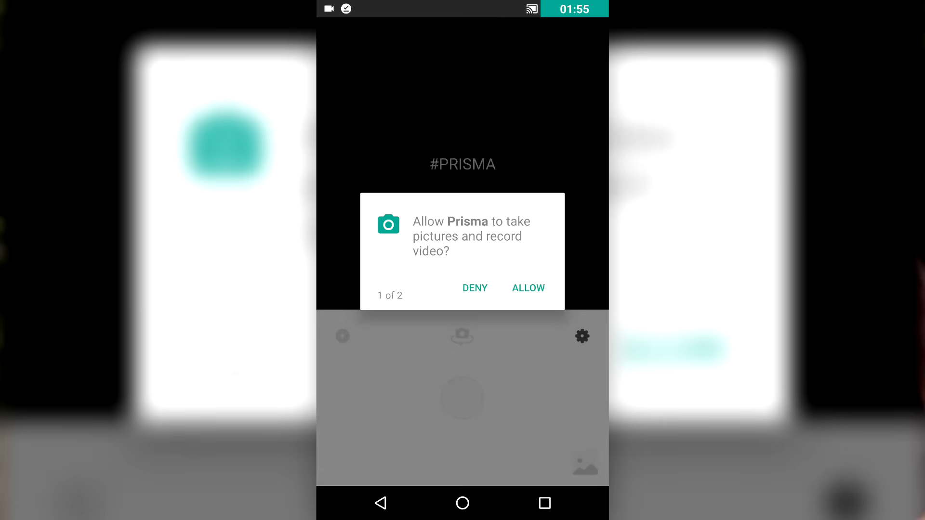
pyautogui.click(528, 288)
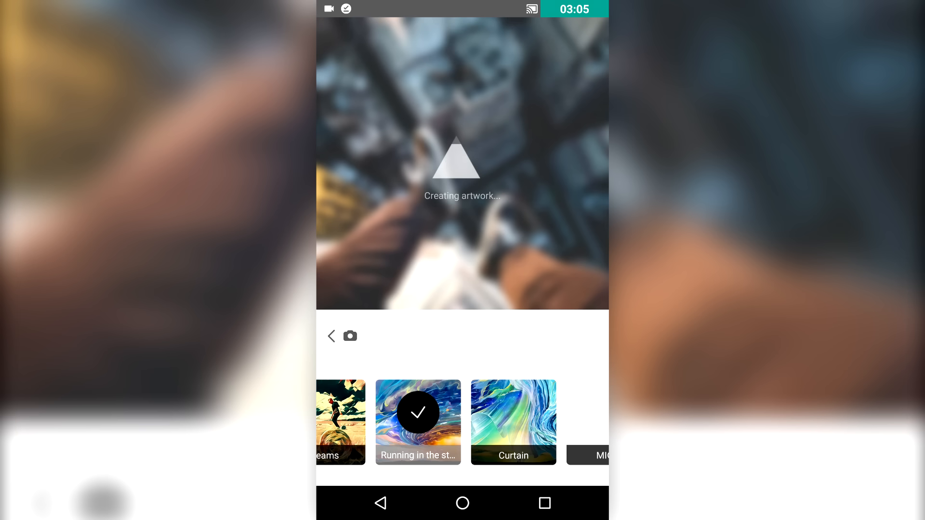